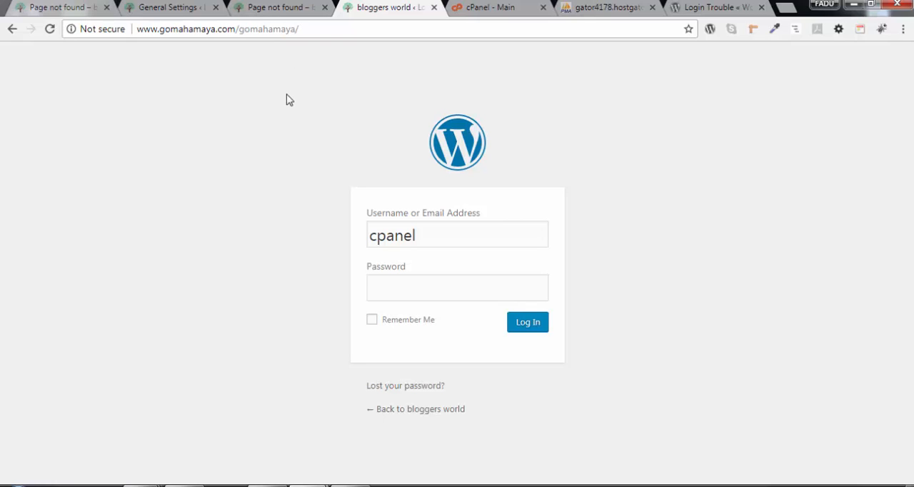
mouse_move(107, 63)
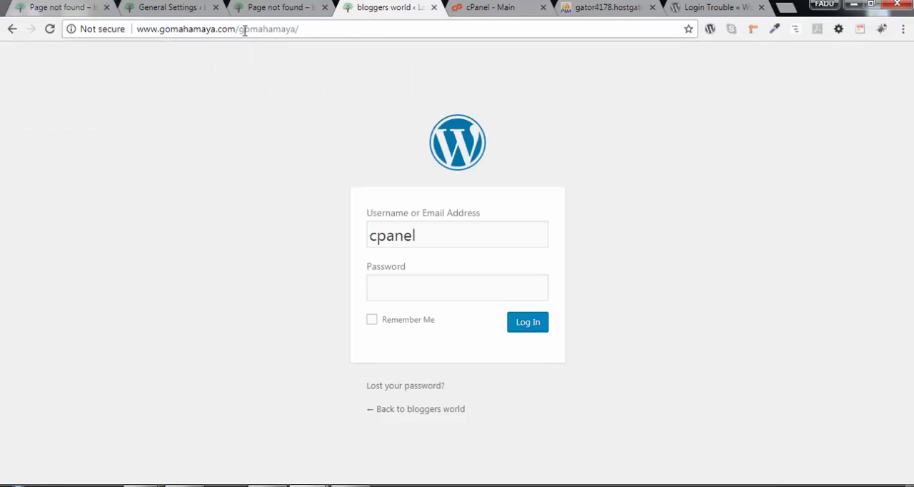
mouse_move(172, 44)
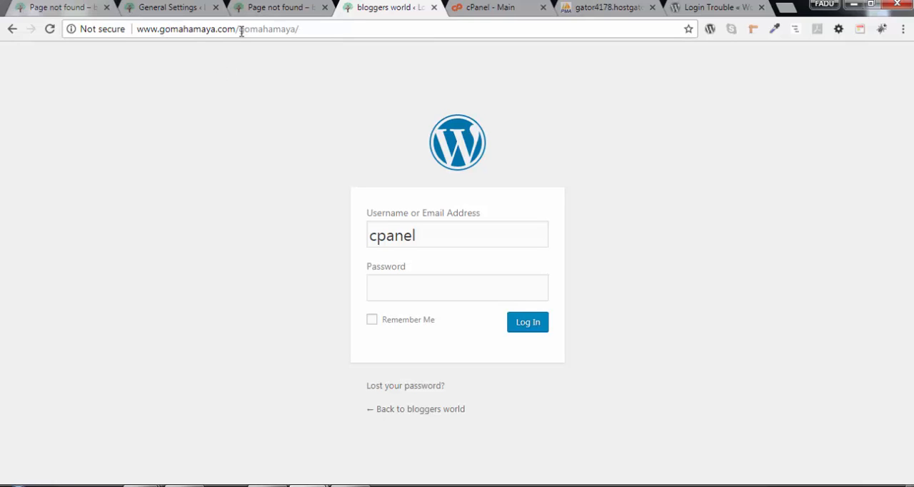
mouse_move(493, 141)
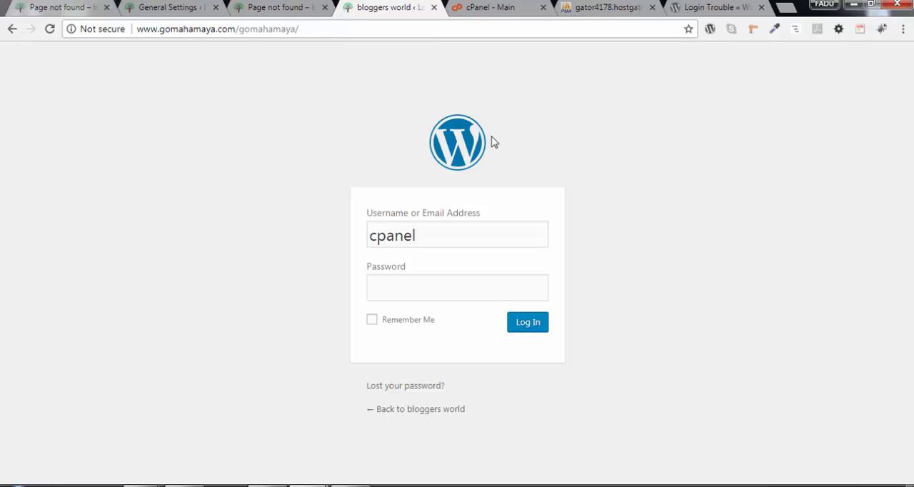
mouse_move(333, 86)
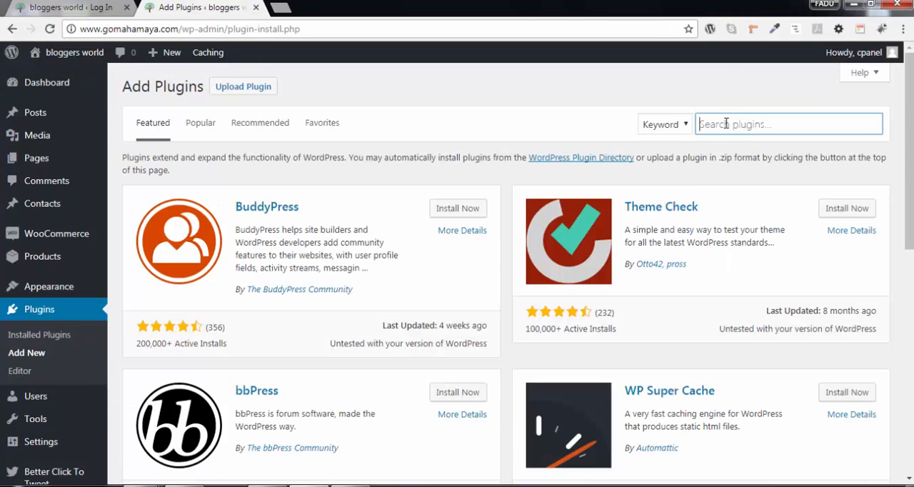
Step: Search plugins for 'wps hide login' and install WPS Hide Login
type("wps hide")
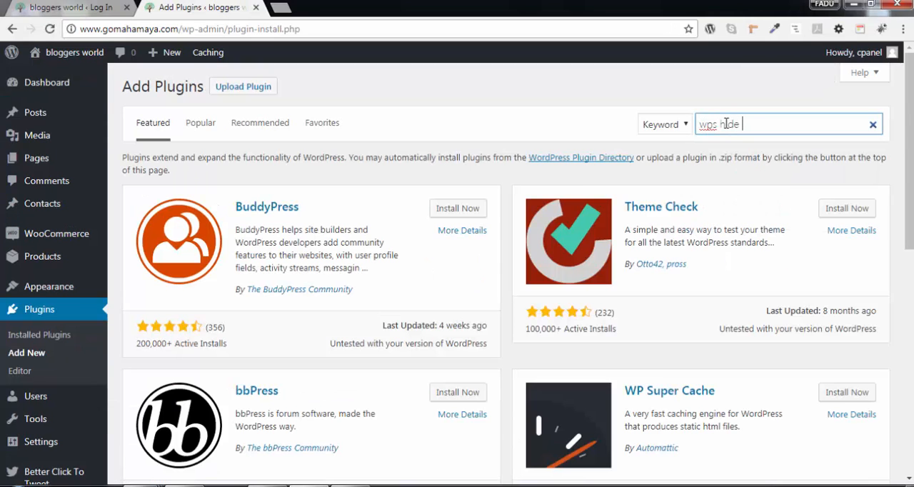
key("Return")
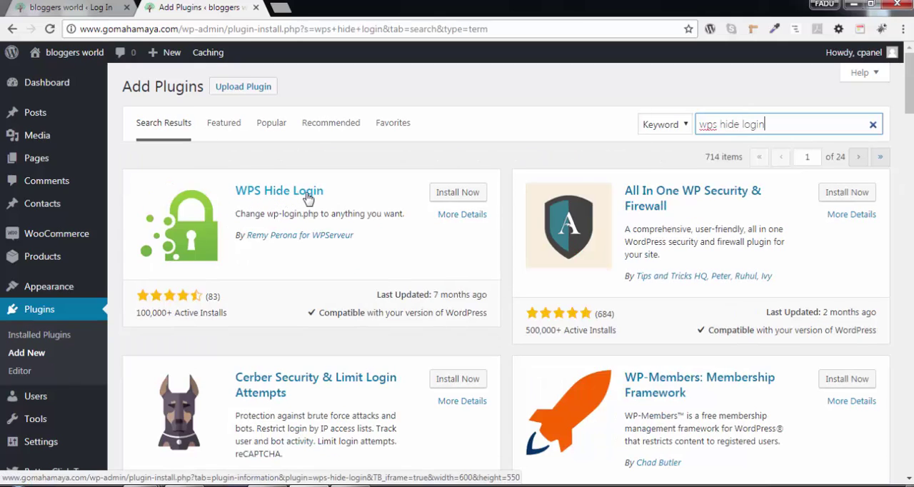
mouse_move(164, 310)
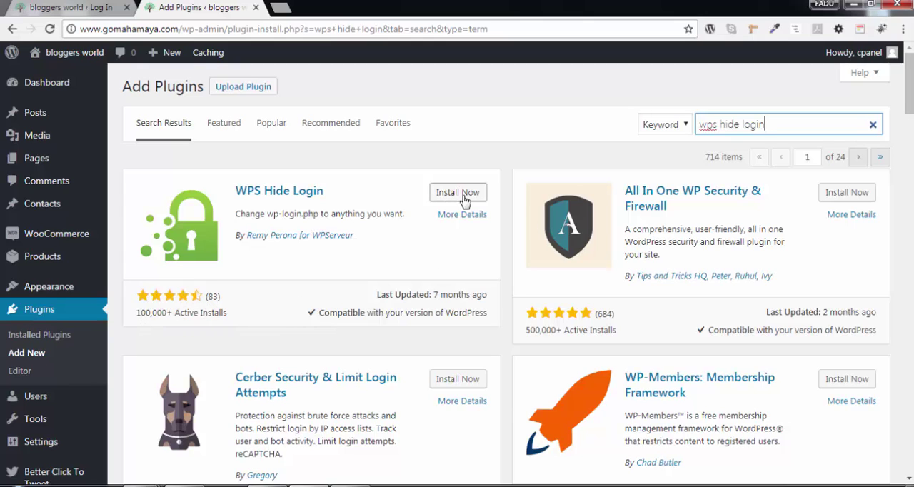
left_click(458, 193)
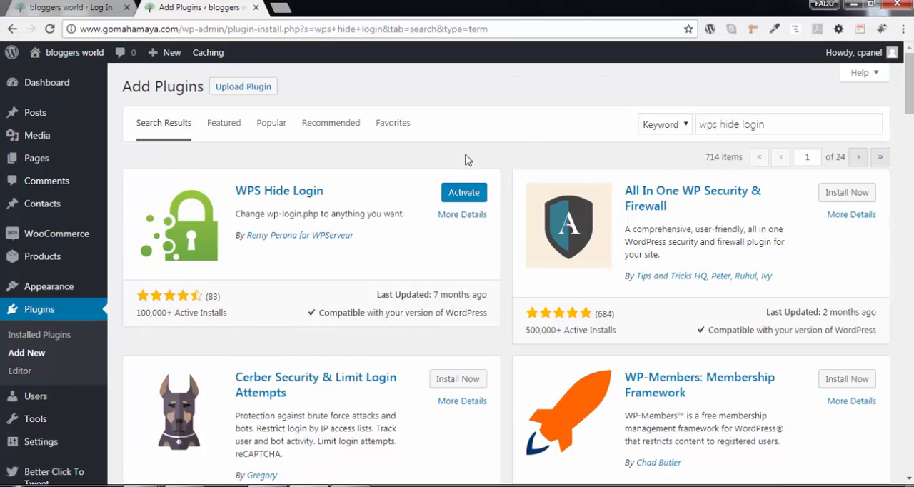
Step: Activate WPS Hide Login and follow its Settings link to General Settings
left_click(464, 192)
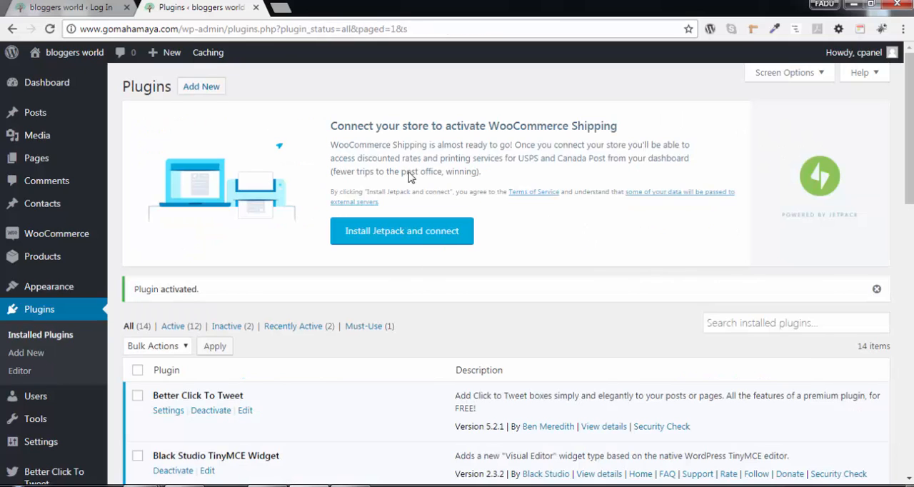
scroll("down", 3)
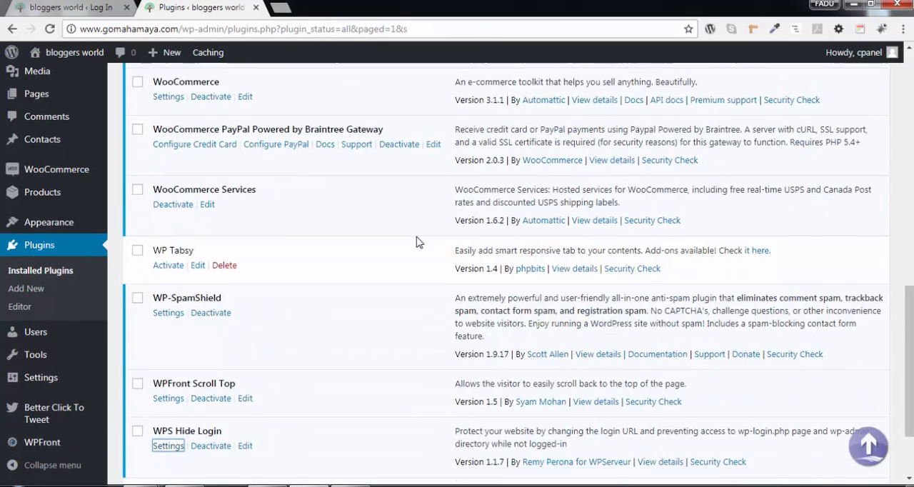
scroll("down", 3)
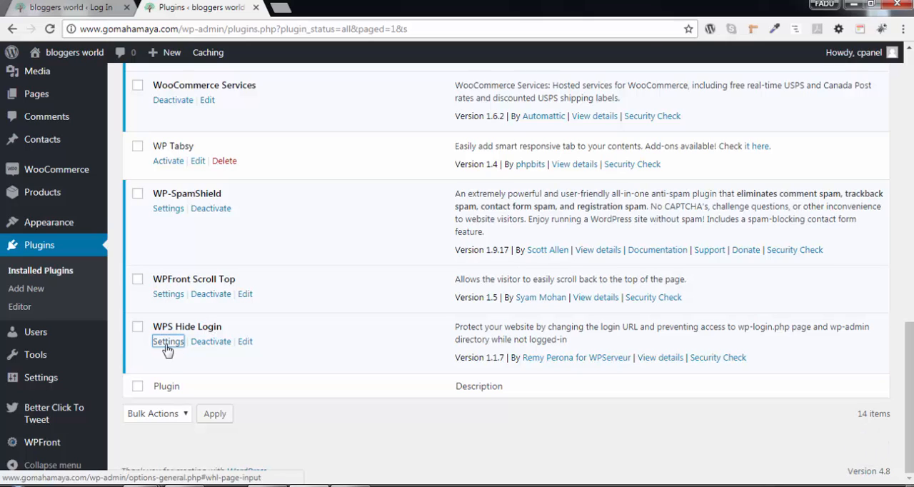
left_click(168, 342)
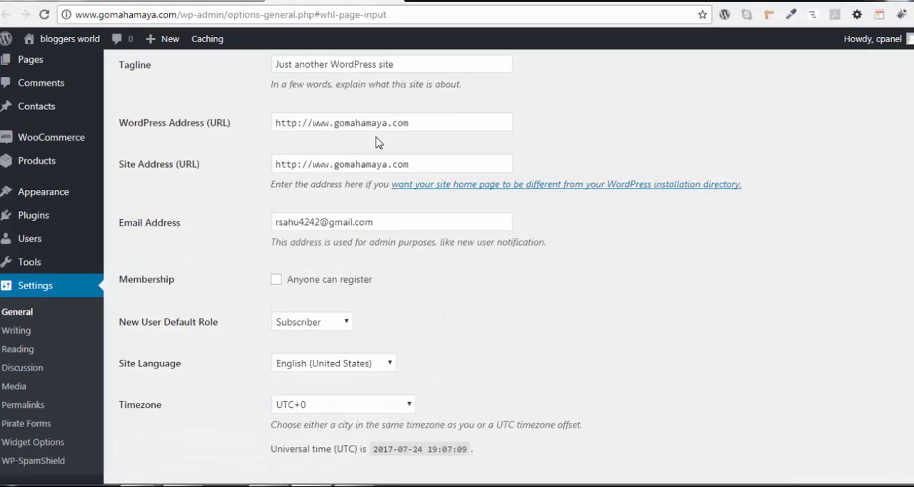
Step: Set the WPS Hide Login URL slug to 'gomahamaya' and save changes
scroll("down", 3)
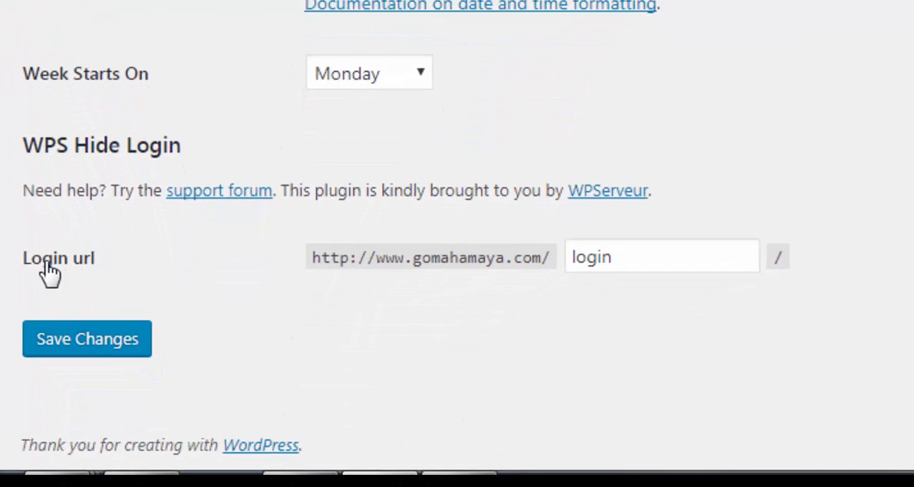
mouse_move(76, 285)
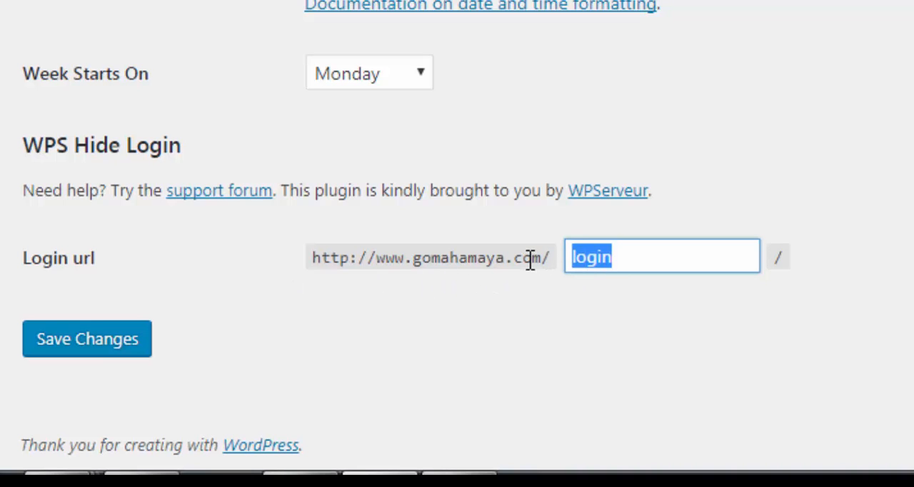
type("gomaham")
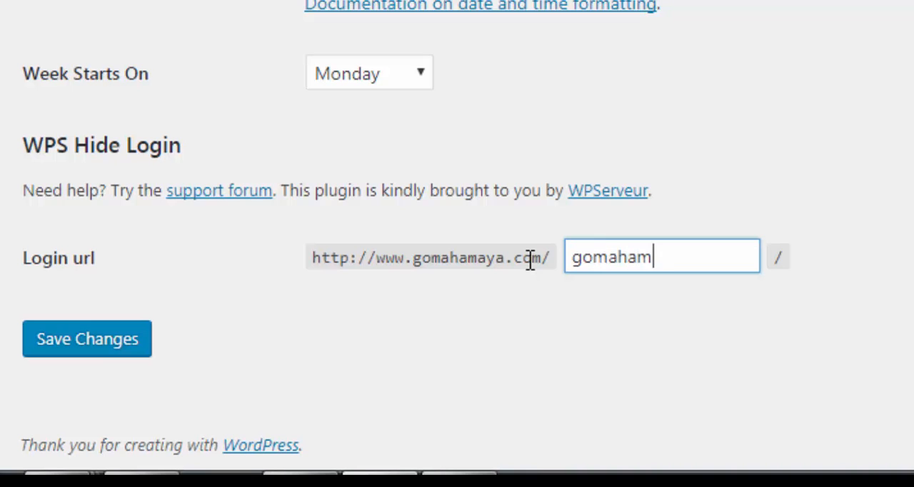
type("aya")
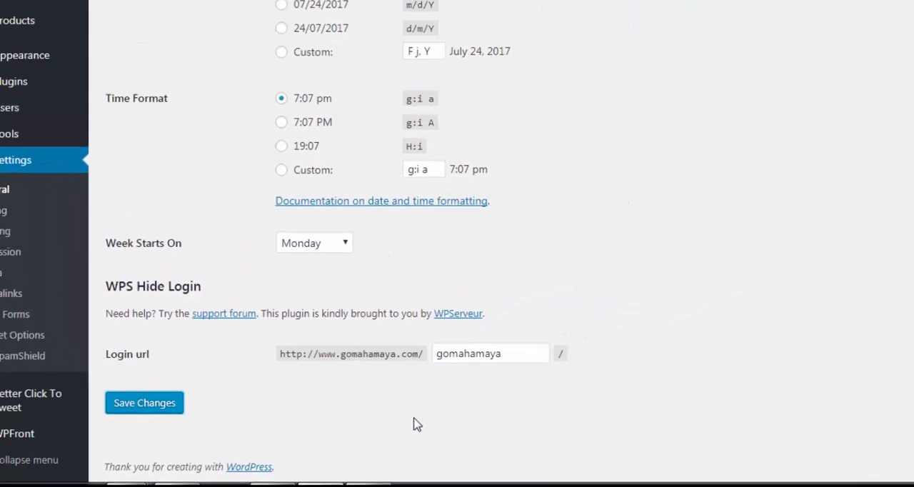
left_click(143, 403)
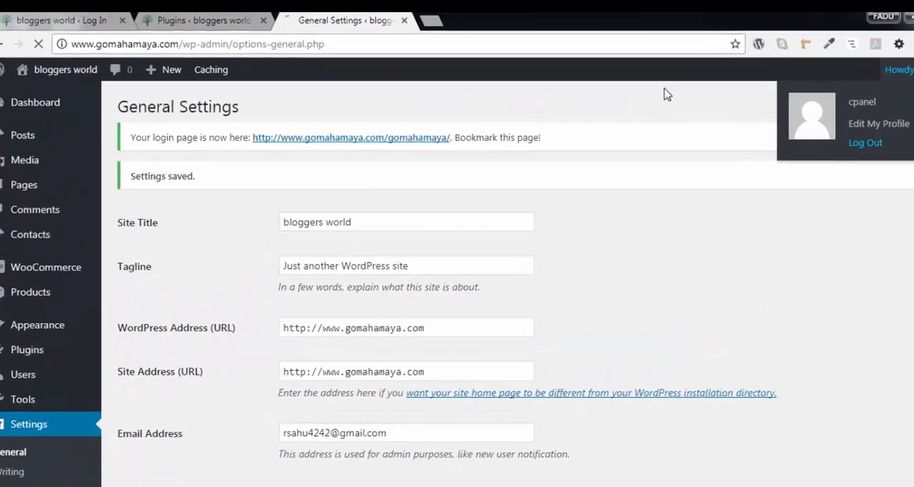
Step: Log out and visit gomahamaya.com/wp-admin/ in a new tab to confirm it's disabled
left_click(865, 142)
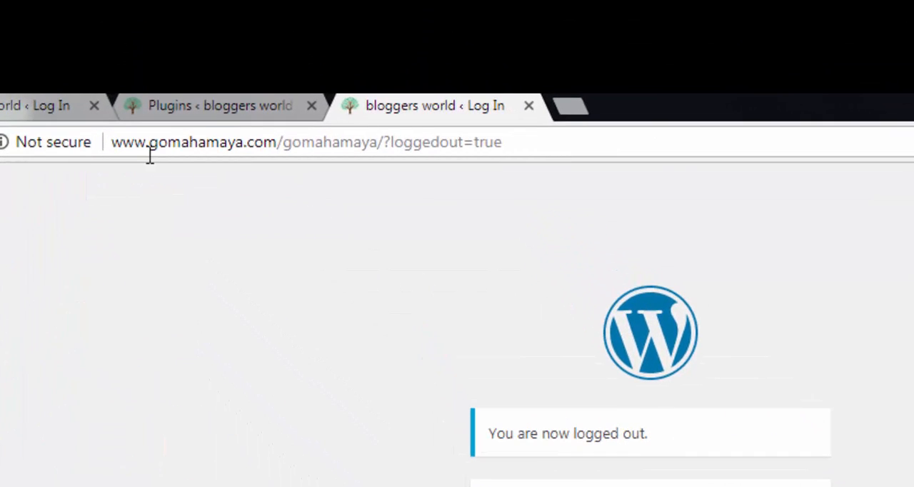
mouse_move(367, 146)
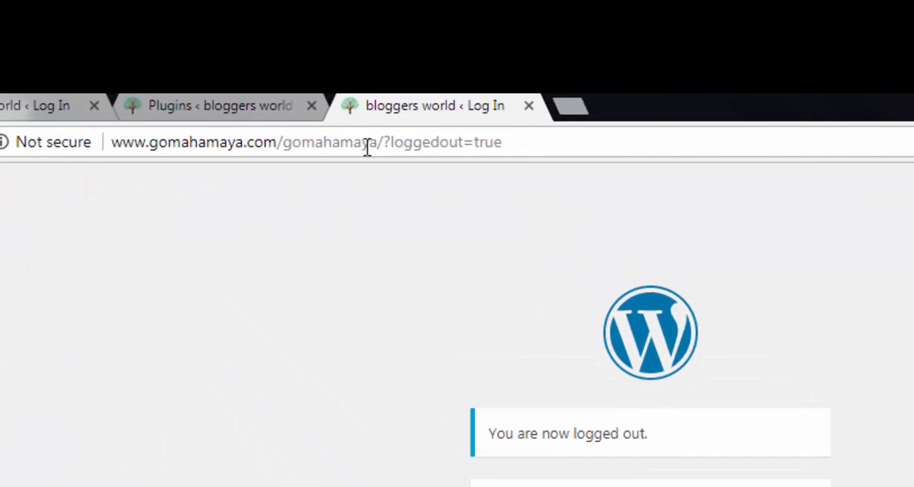
left_click(584, 105)
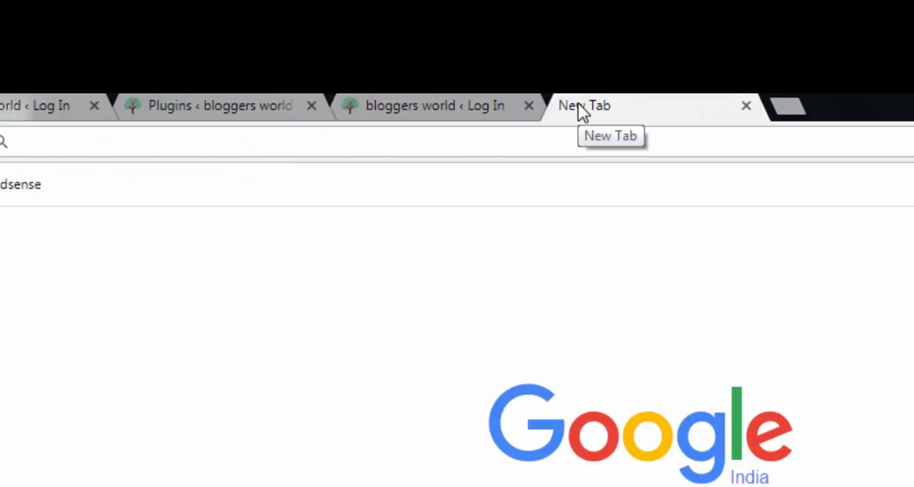
type("gomahamaya.com")
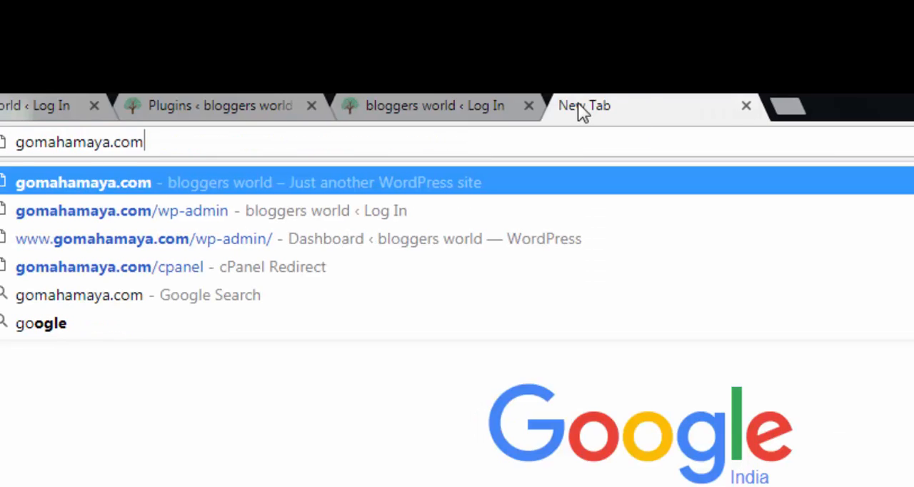
type("/wp-admin/")
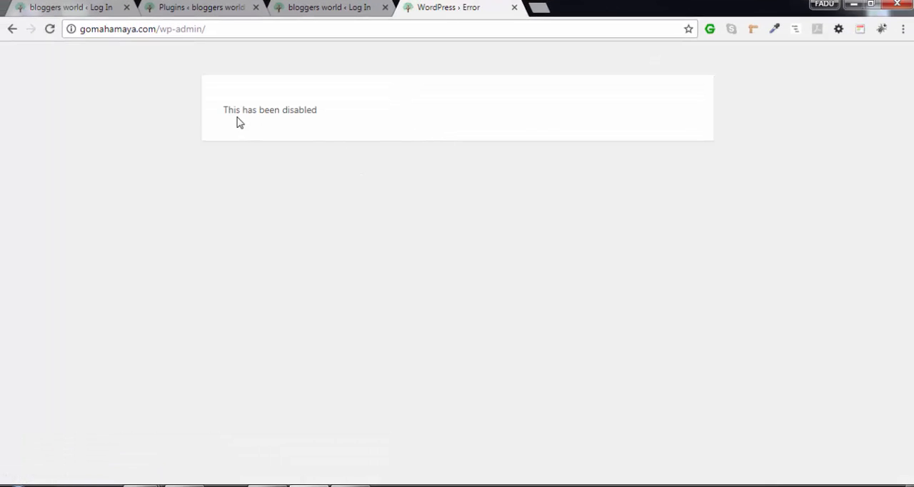
mouse_move(225, 76)
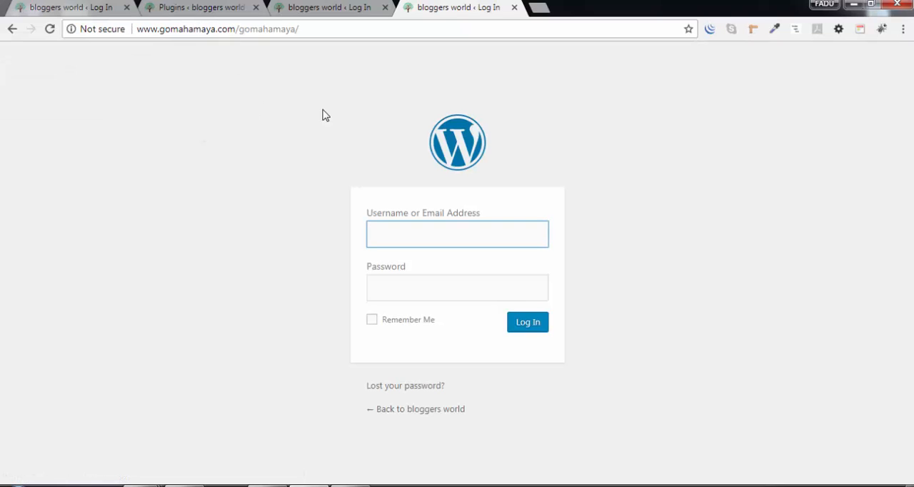
mouse_move(294, 163)
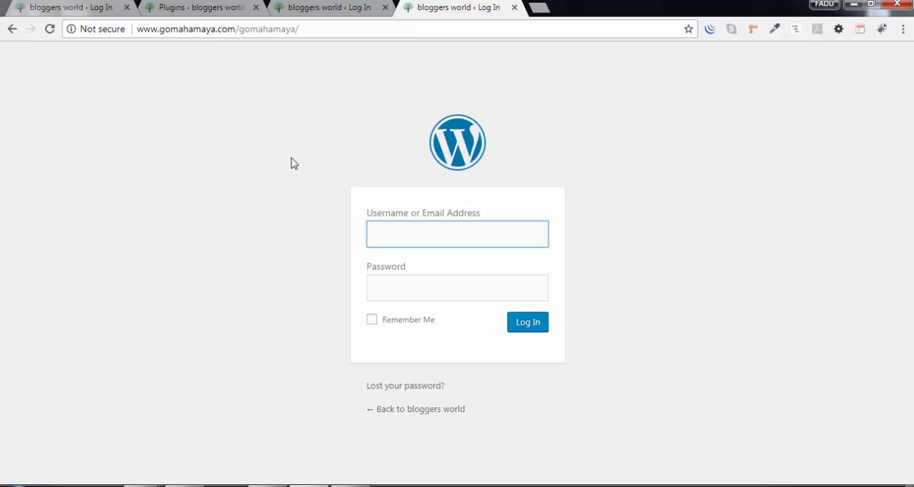